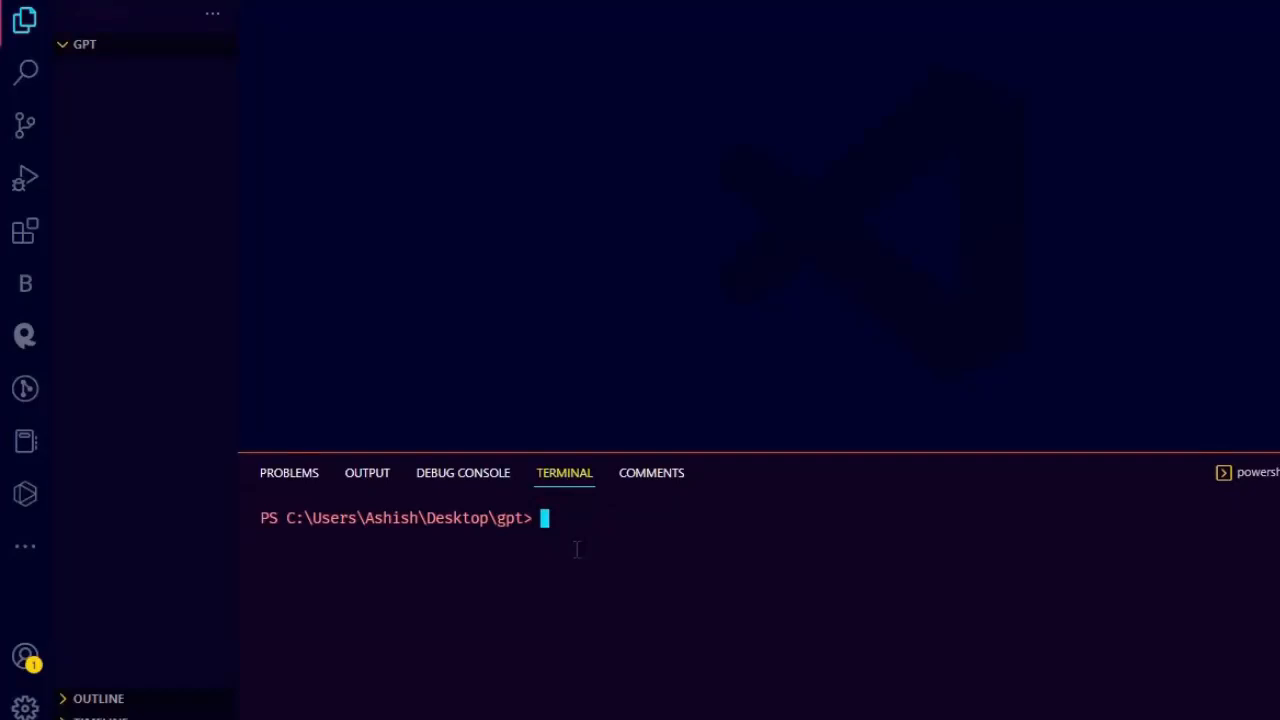
- Run npm init -y in the gpt folder terminal to create package.json
text(npm init)
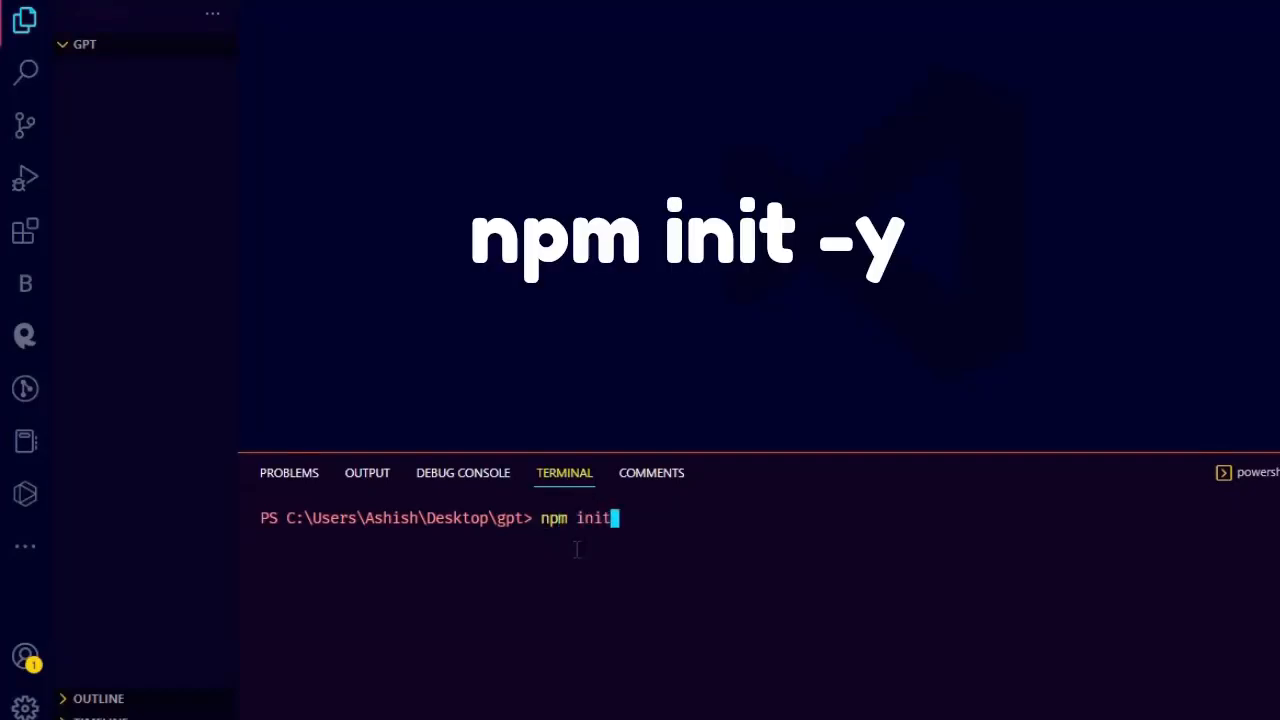
text(-)
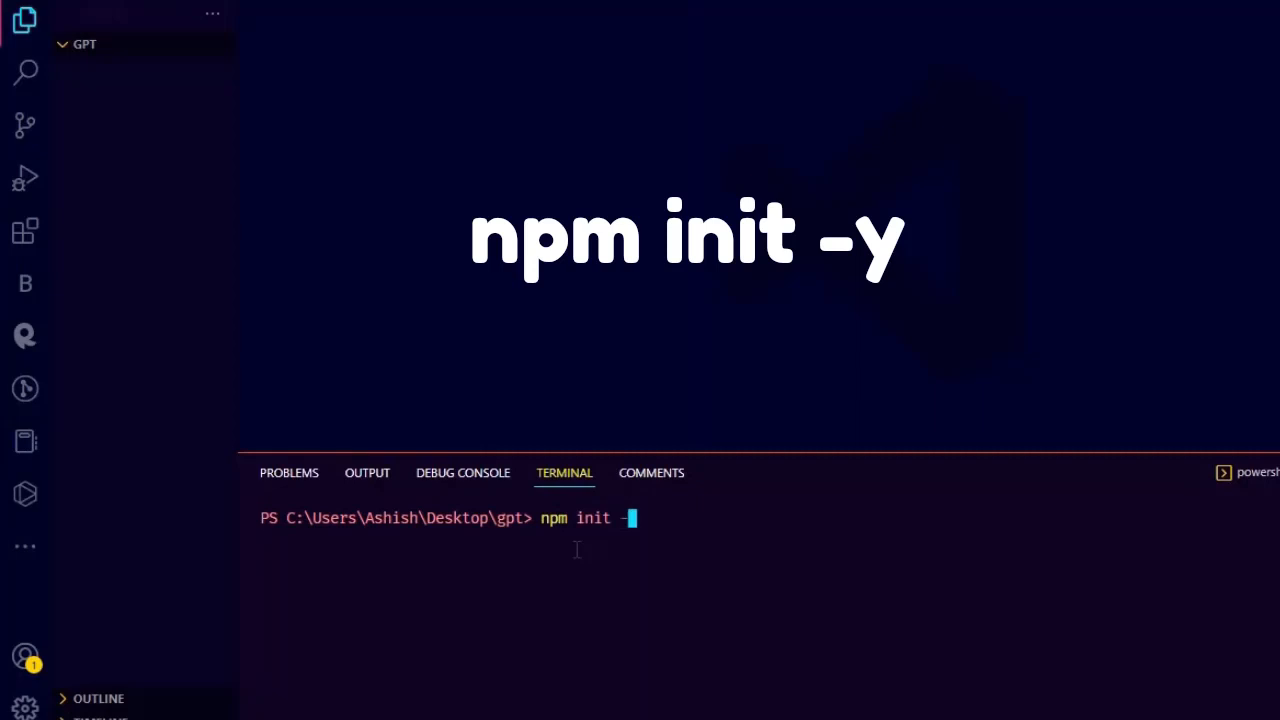
key(Return)
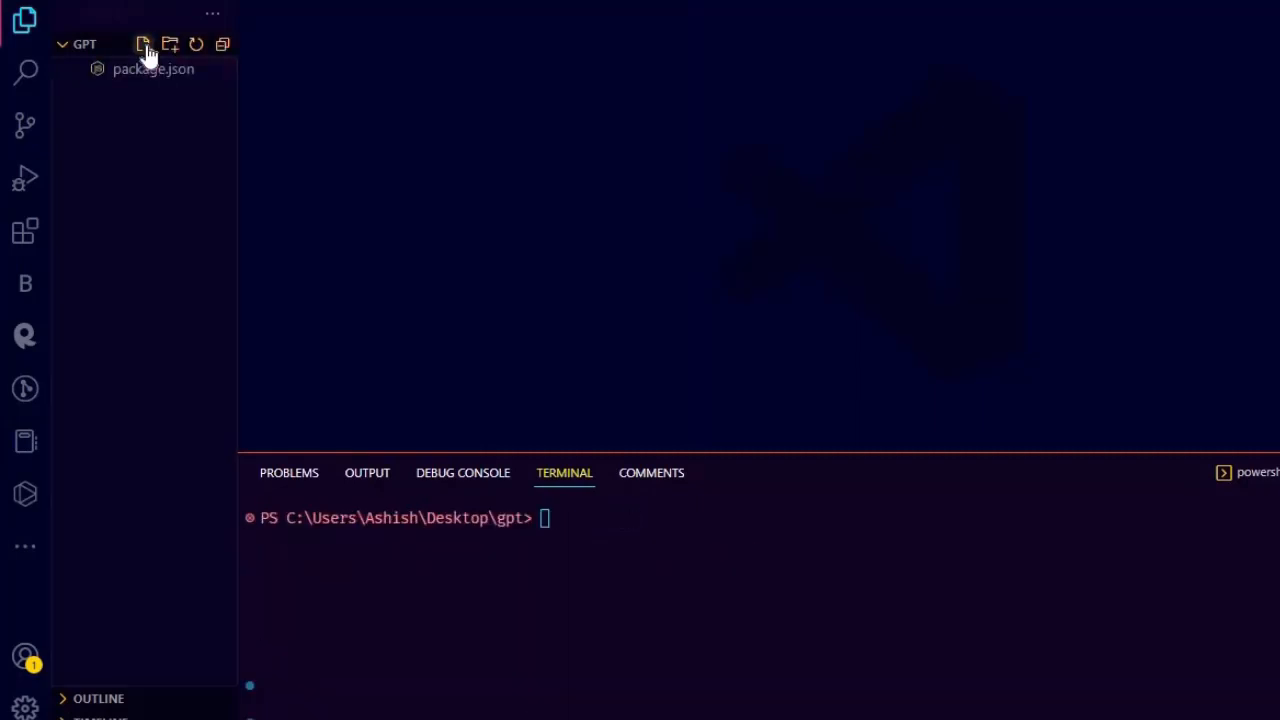
- Create an empty index.js and run npm i openai to install the package
click(144, 44)
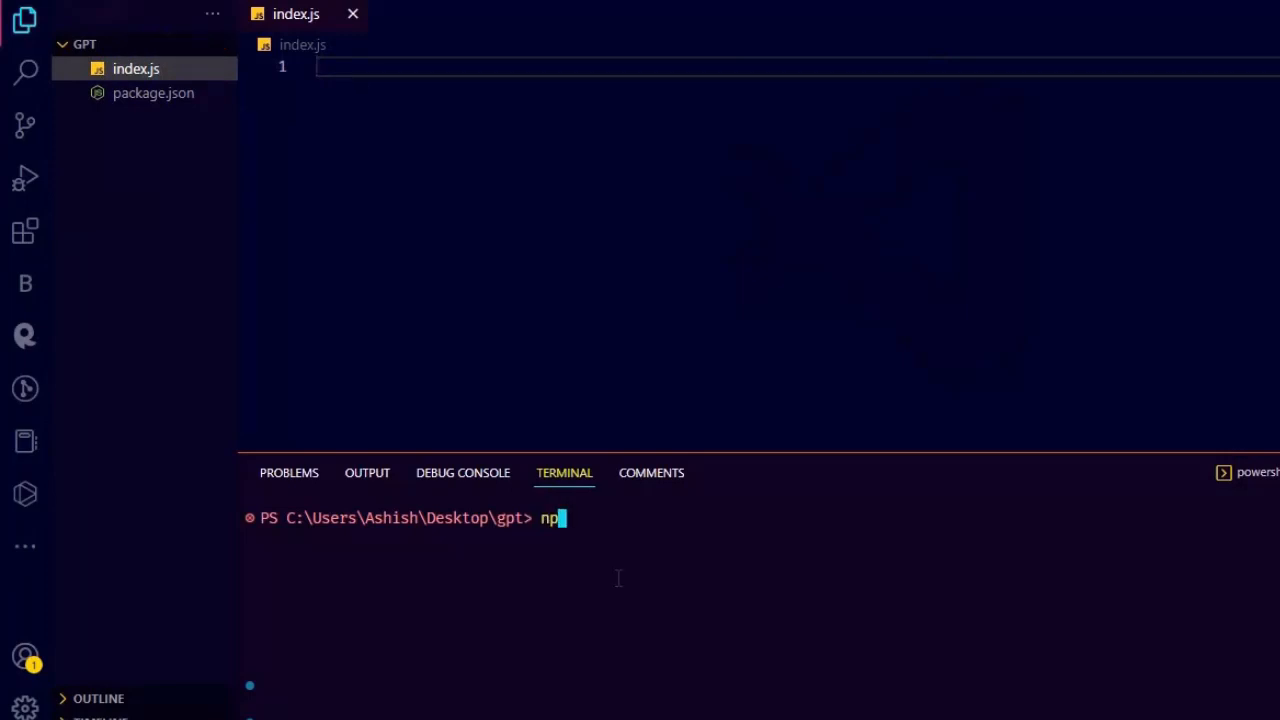
text(m i open)
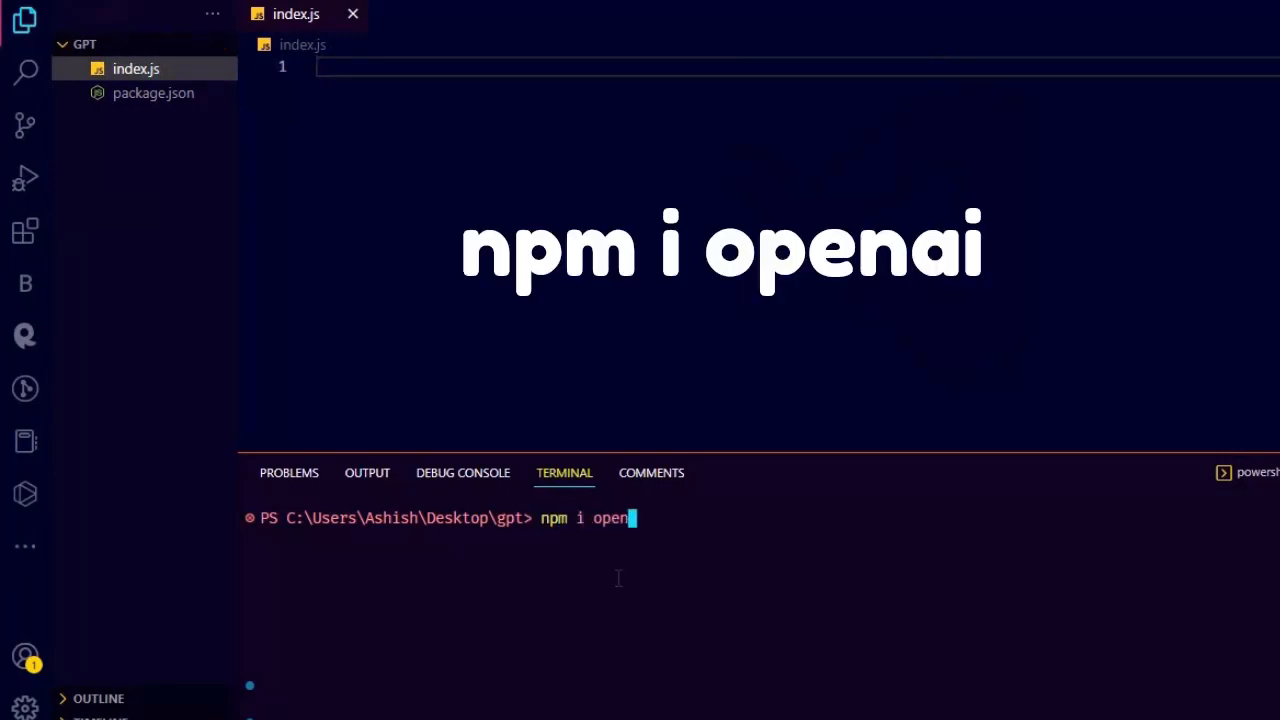
key(Return)
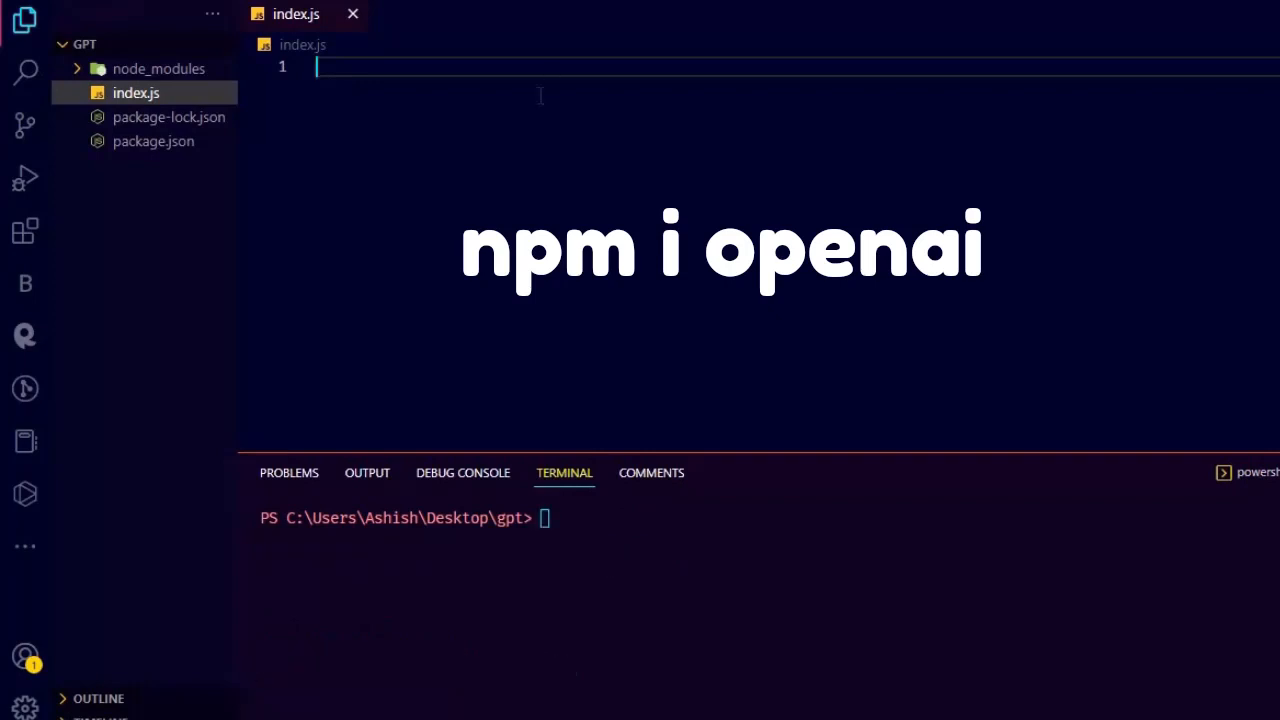
- Require Configuration and OpenAIApi from openai, then create a secret key on the OpenAI API keys page
text(const { Configuration, OpenAIApi } = require("openai");)
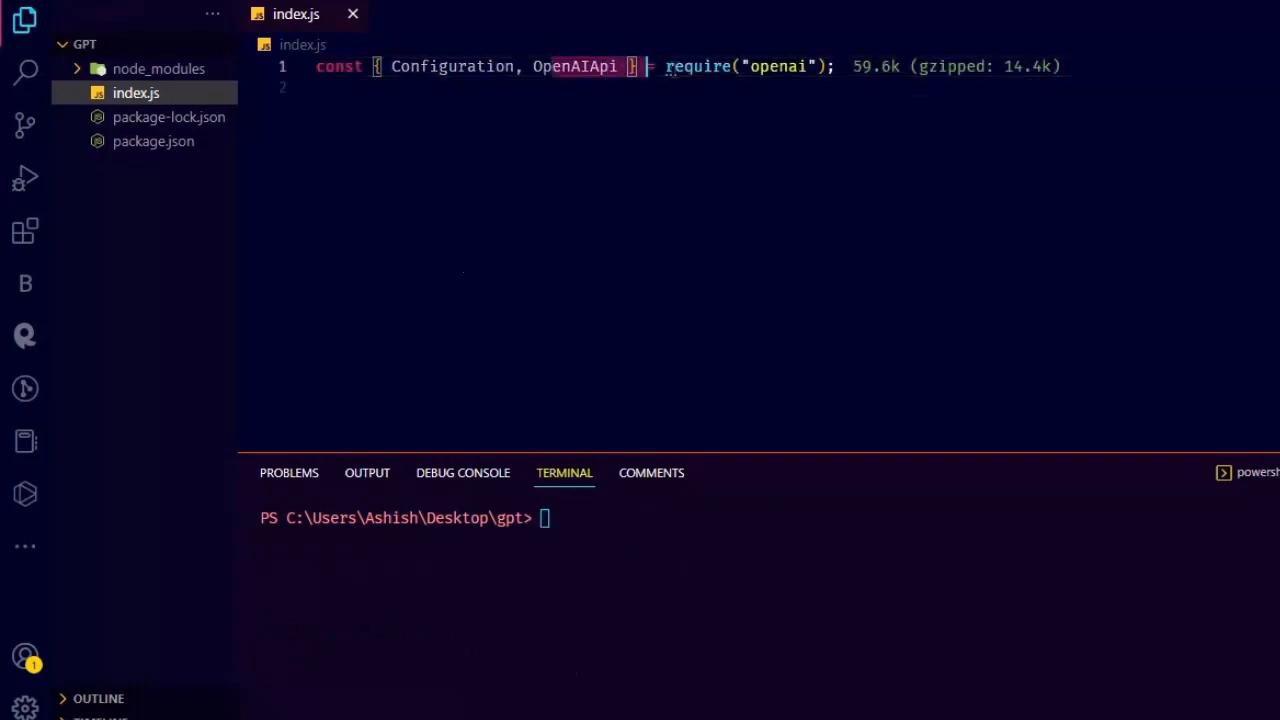
key(Enter)
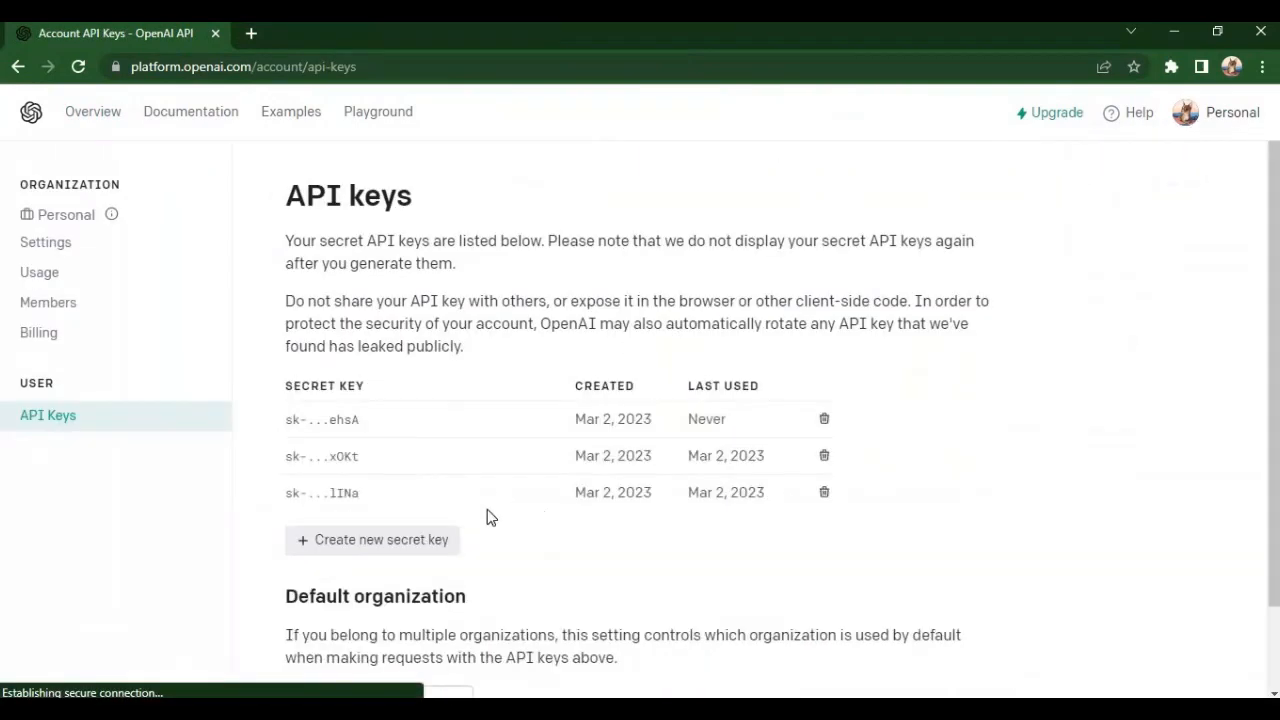
click(372, 540)
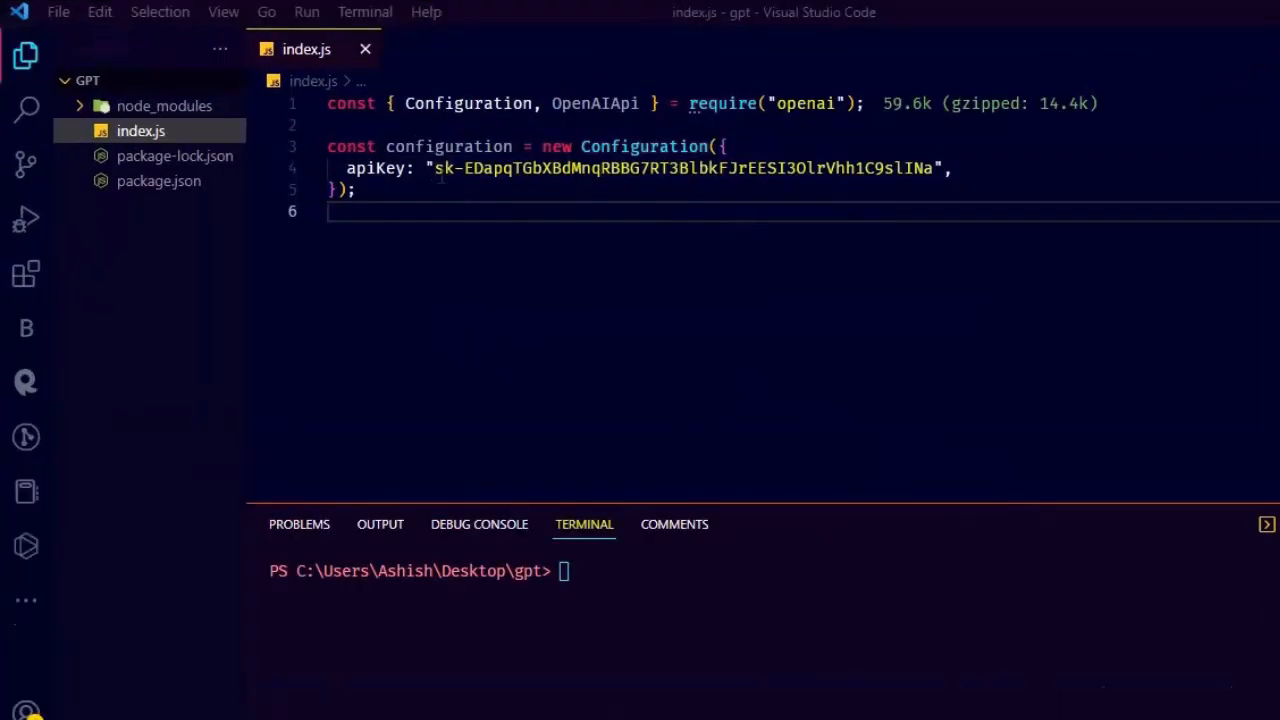
- Replace the apiKey value with the new sk-... secret key for the Configuration
key(Delete)
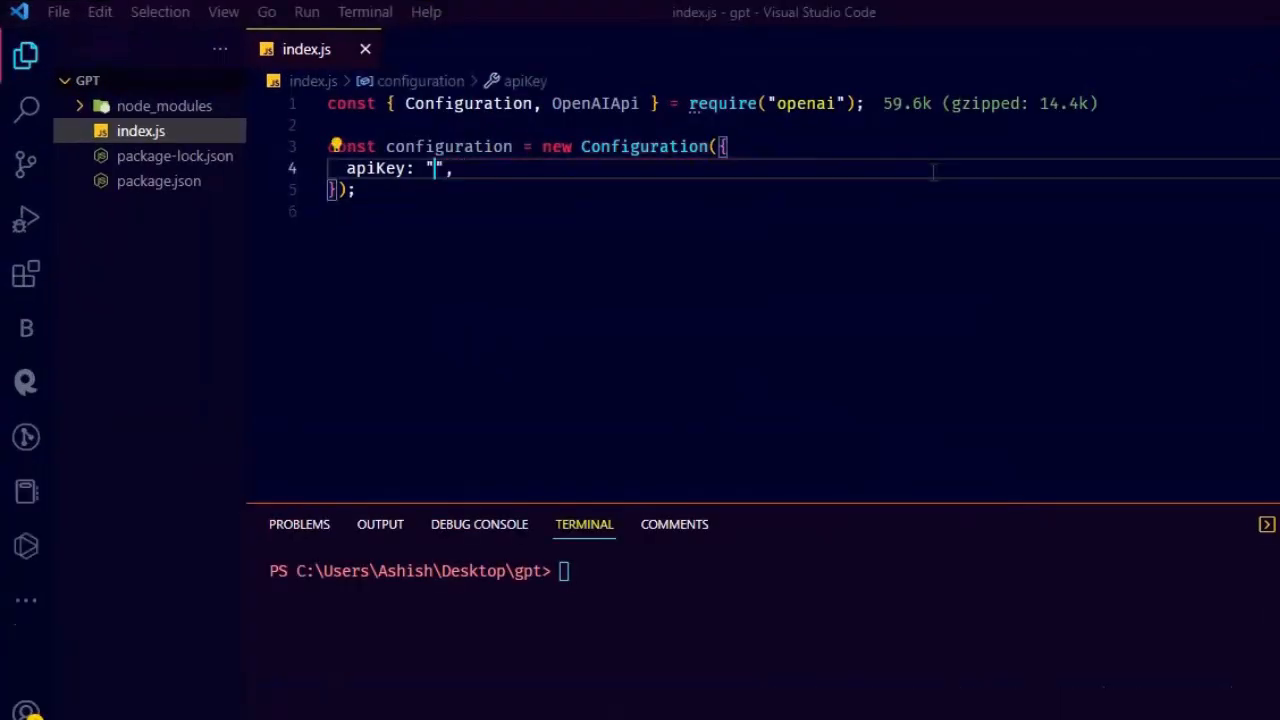
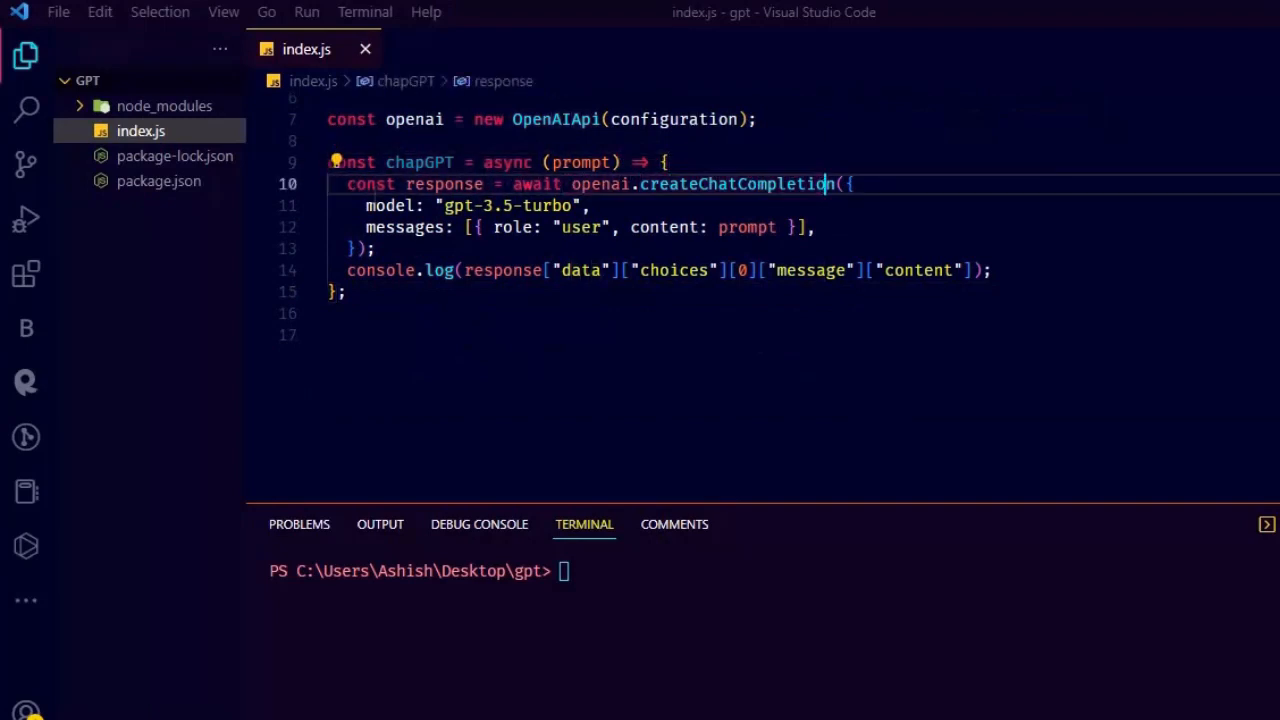
- End index.js with chapGPT("what are some theories on what is one piece?") and expand the terminal
click(568, 204)
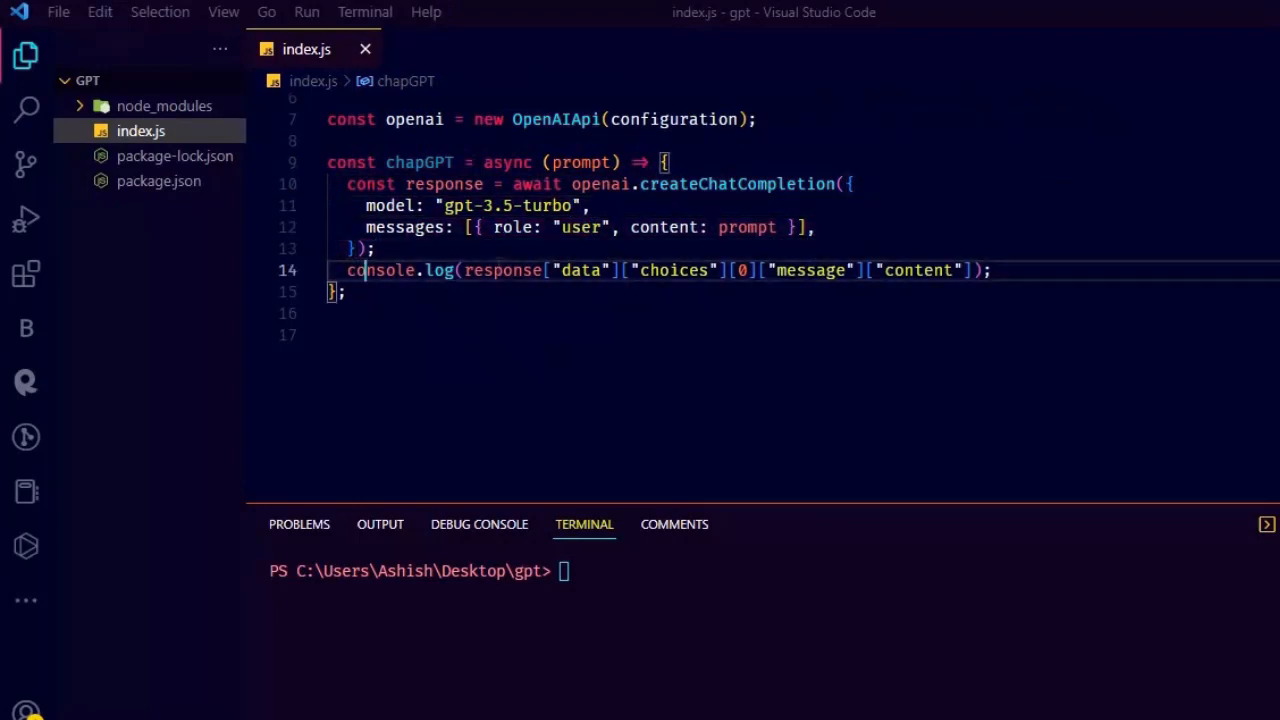
click(1000, 270)
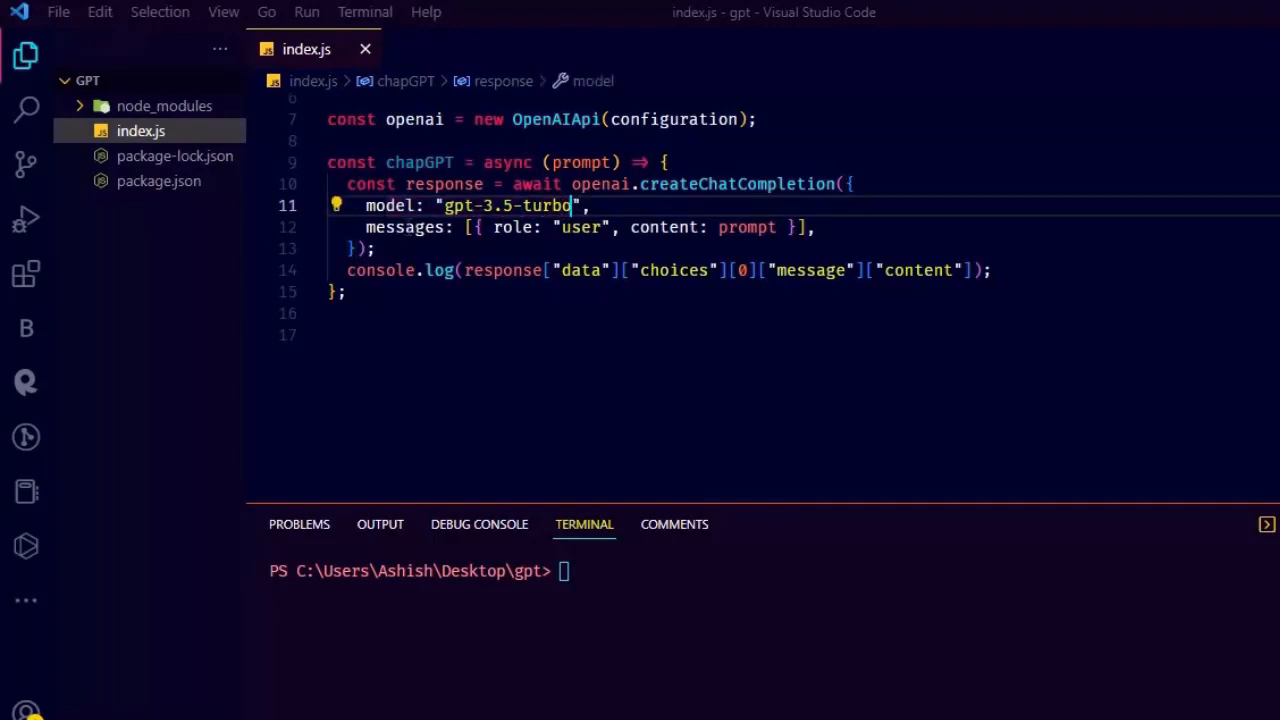
click(372, 248)
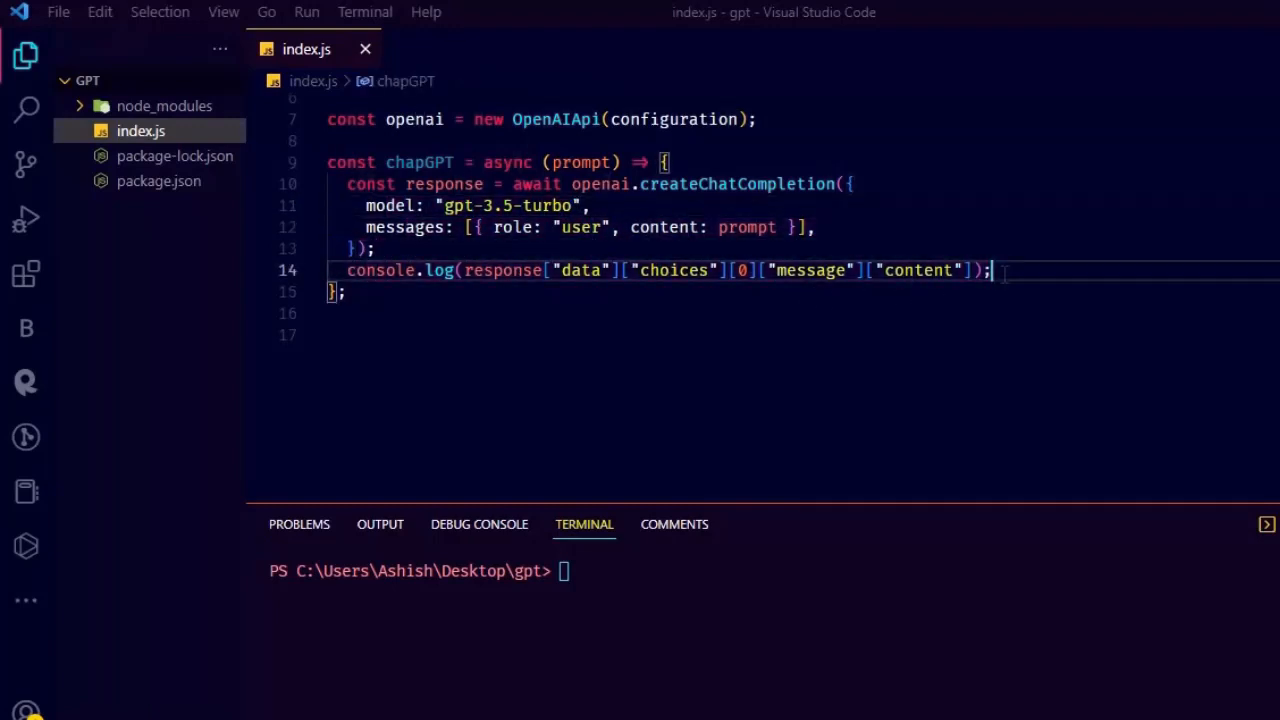
text(chapGPT("what are some theories on what is one piece?");)
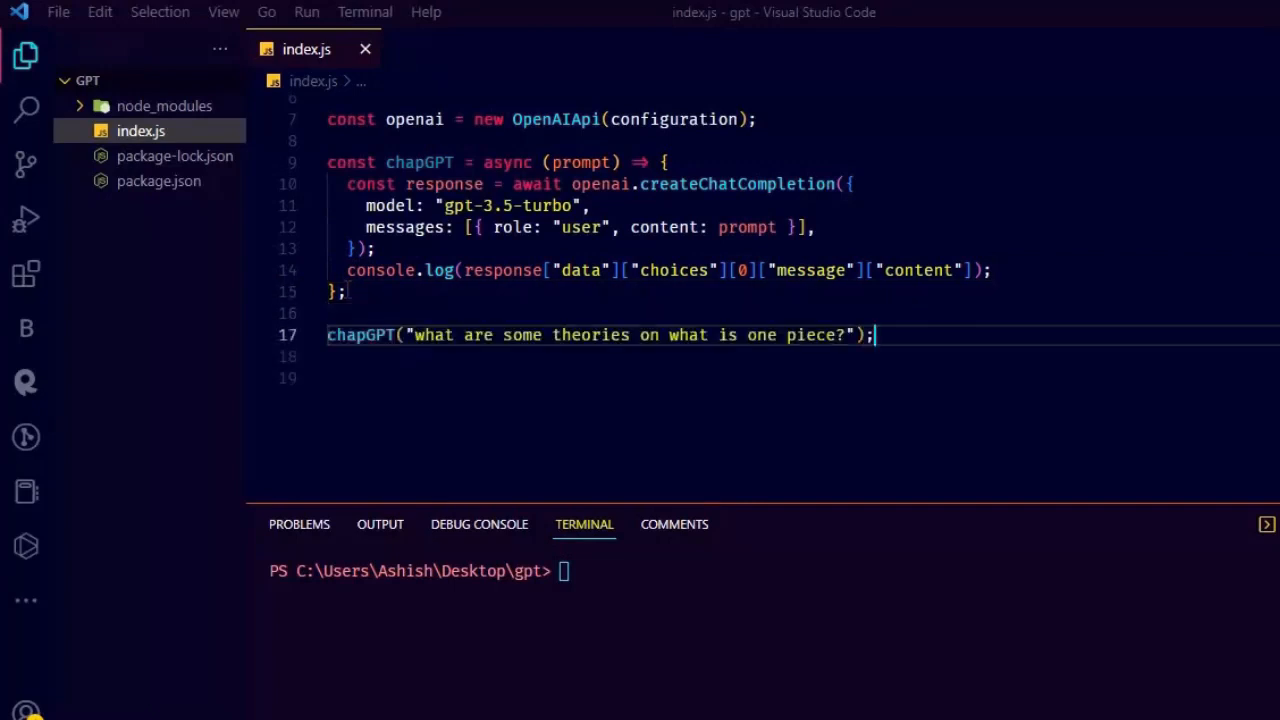
scroll(up, 3)
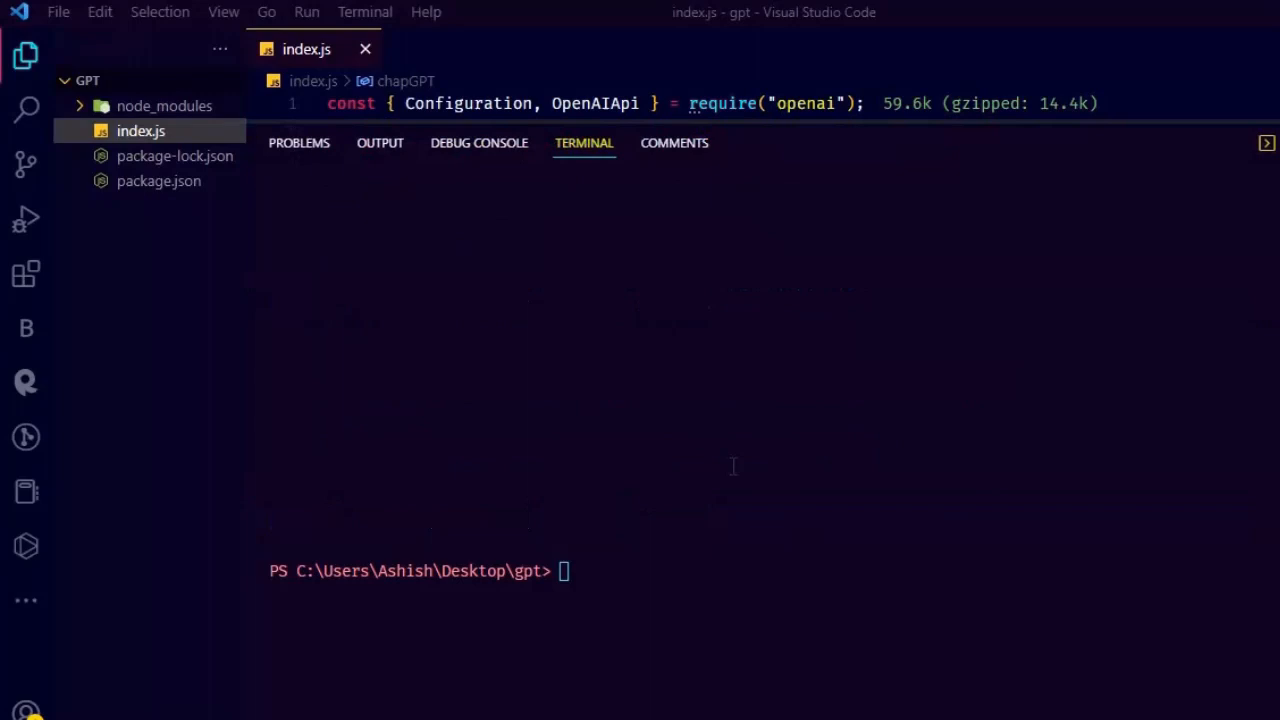
- Run node index.js so the terminal prints five One Piece theories
text(node index)
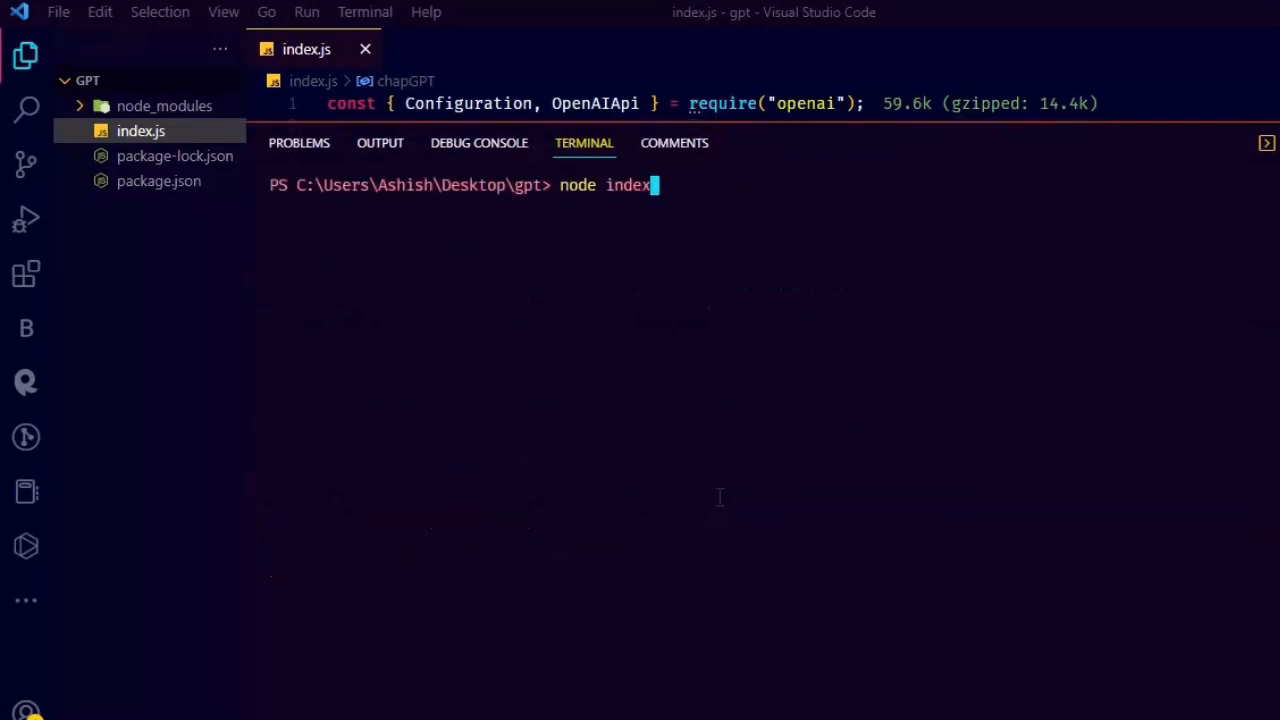
key(Return)
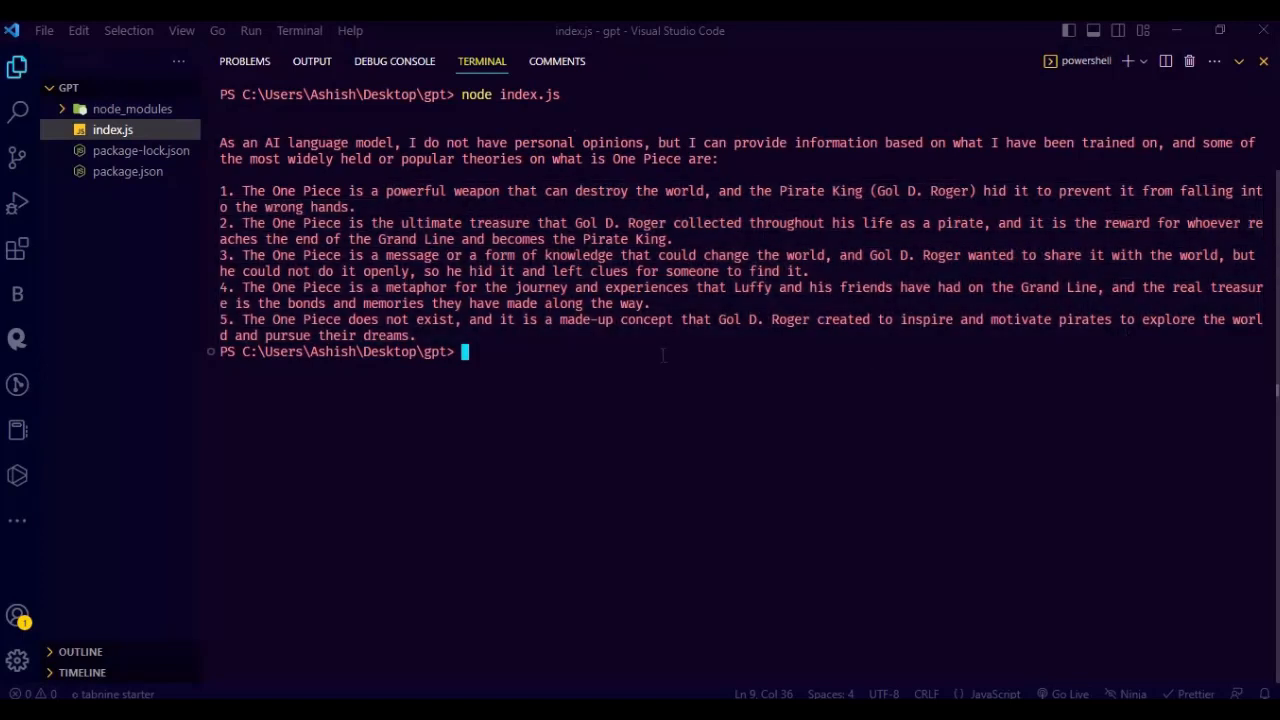
mouse_move(1250, 72)
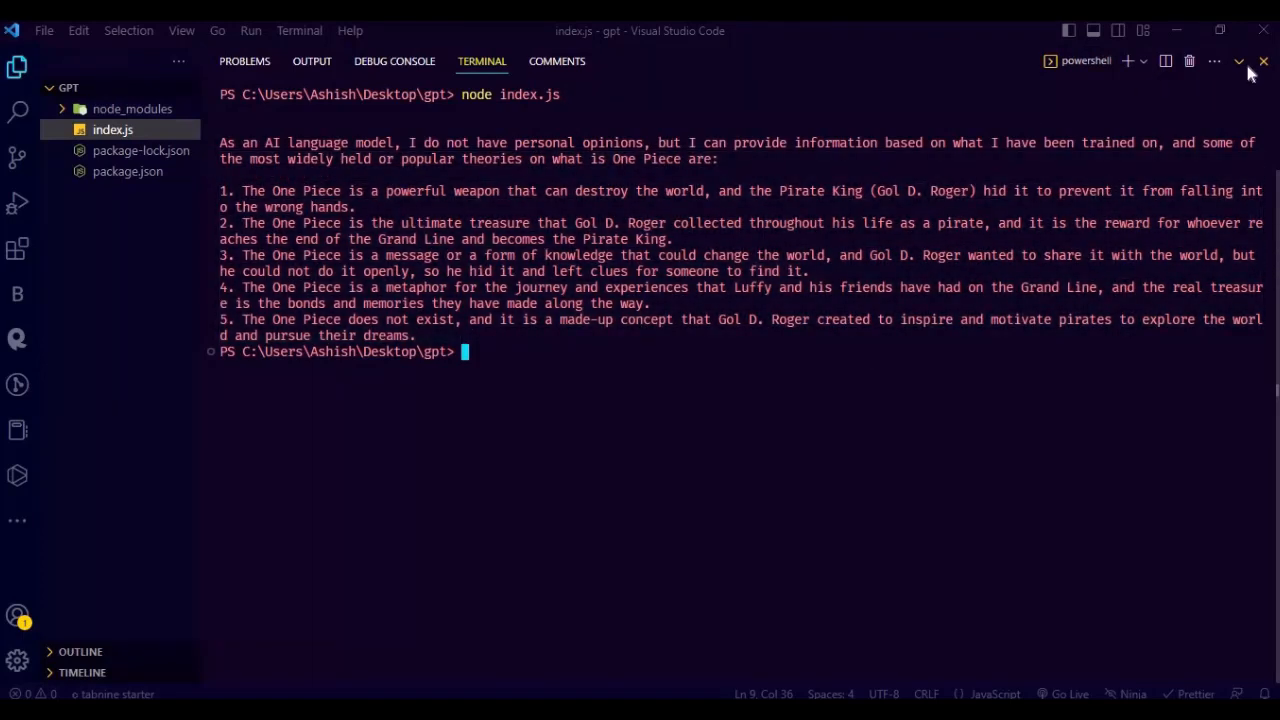